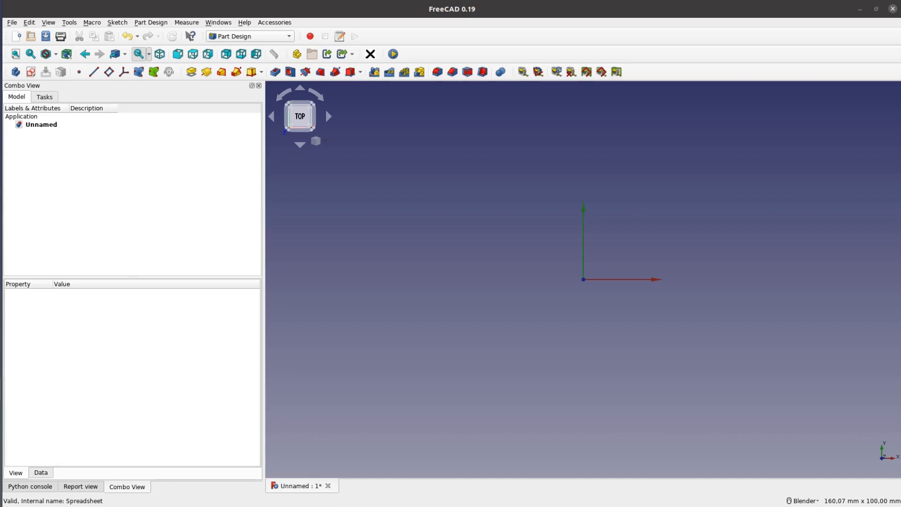
- Switch to the Spreadsheet workbench and add a new spreadsheet to the document
left_click(248, 36)
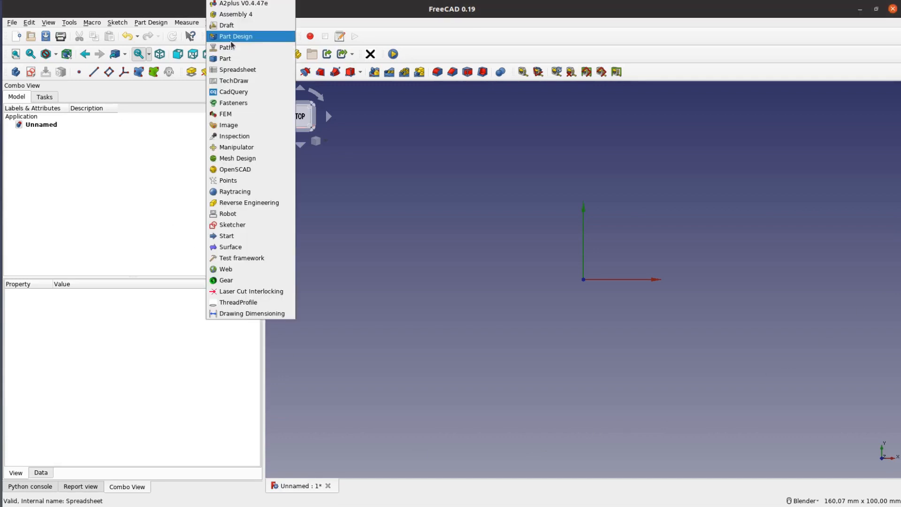
mouse_move(258, 83)
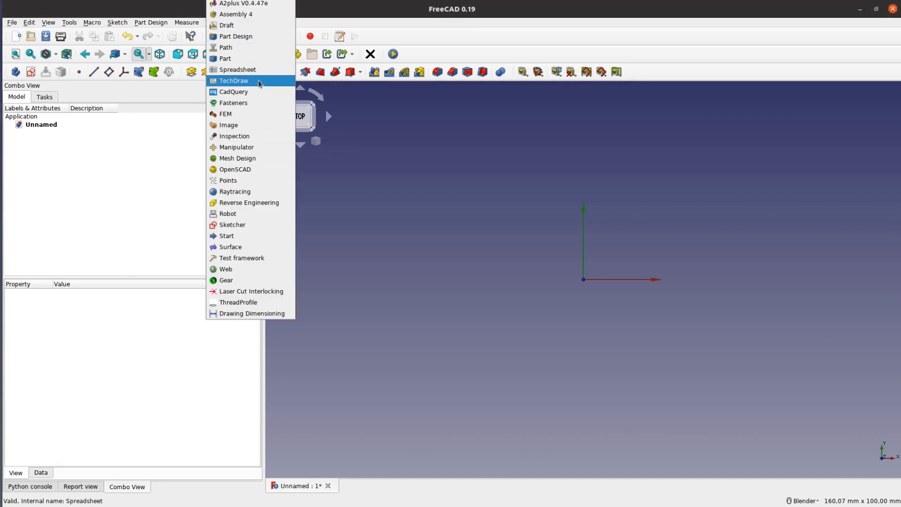
left_click(237, 69)
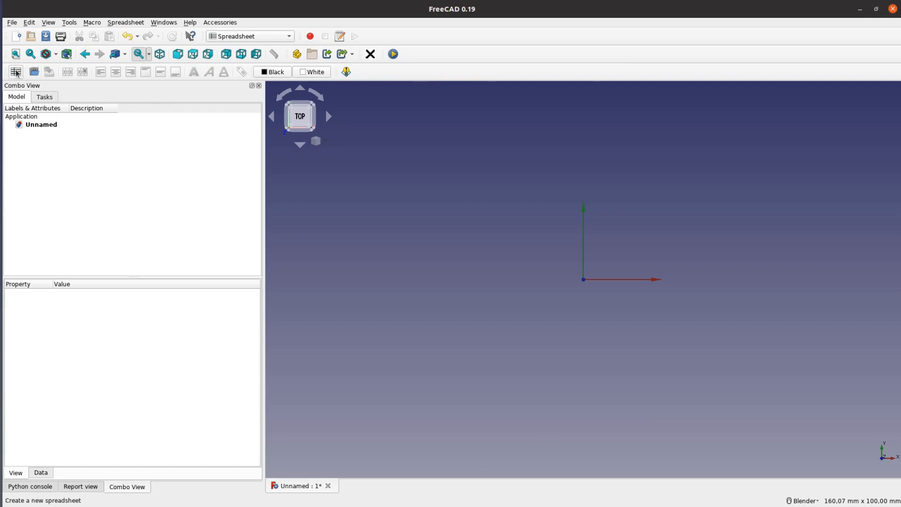
left_click(16, 71)
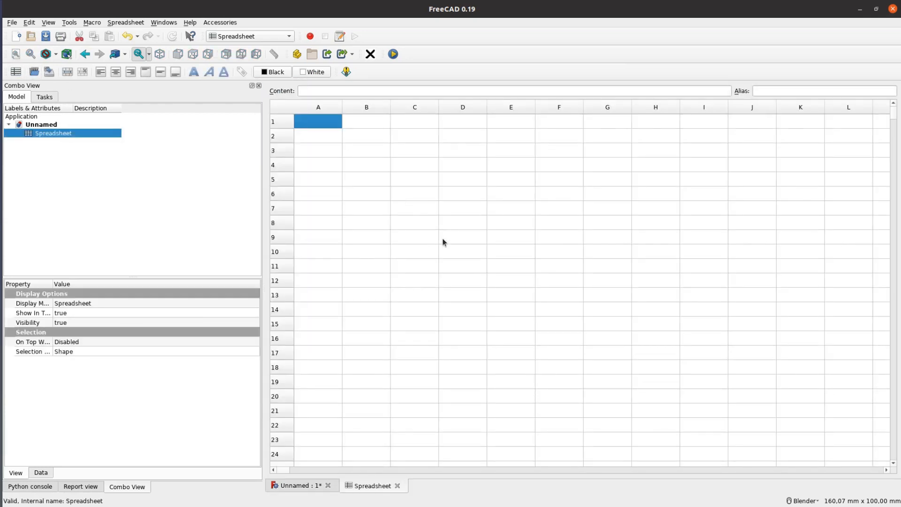
- Enter the wiggle parameter with its value and label the guidebushingdiameter row
type("w")
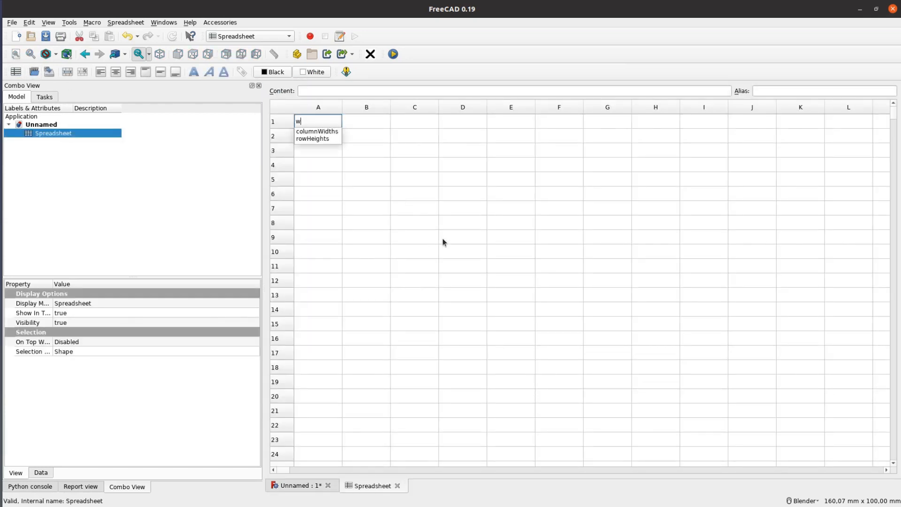
type("iggle")
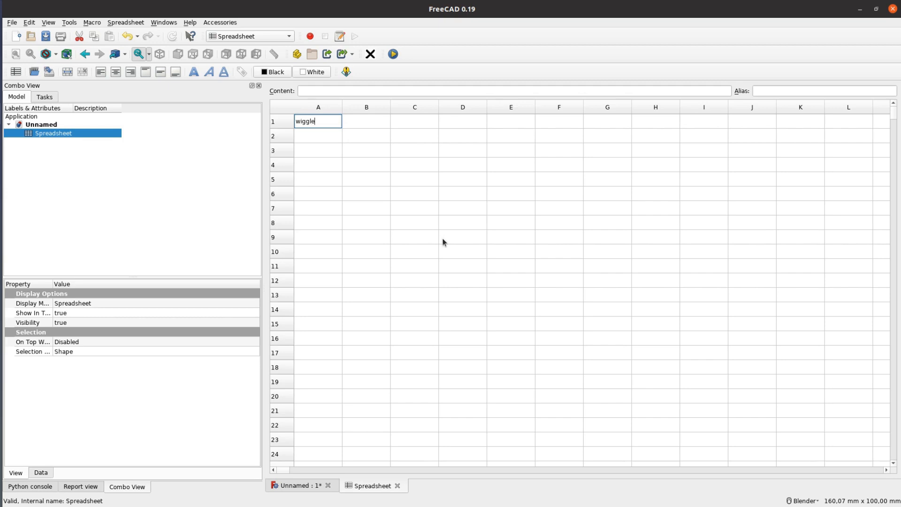
type("0")
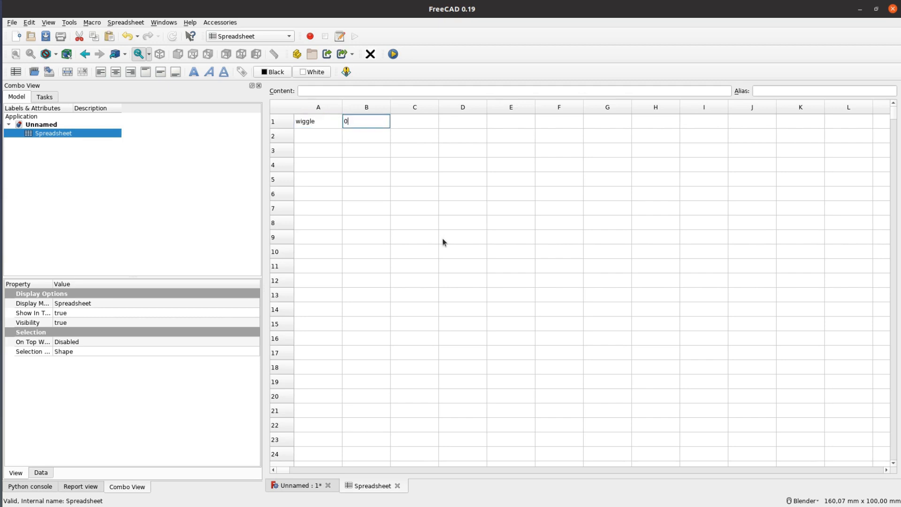
key("Return")
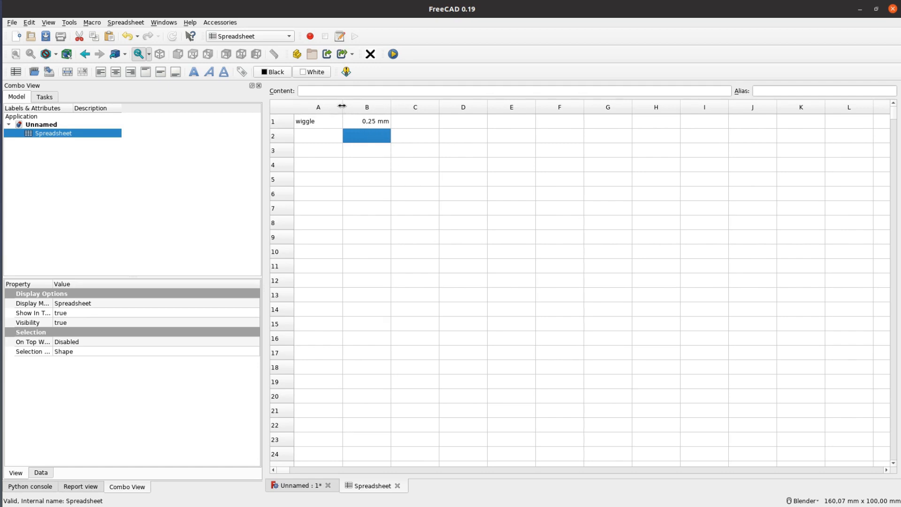
type("g")
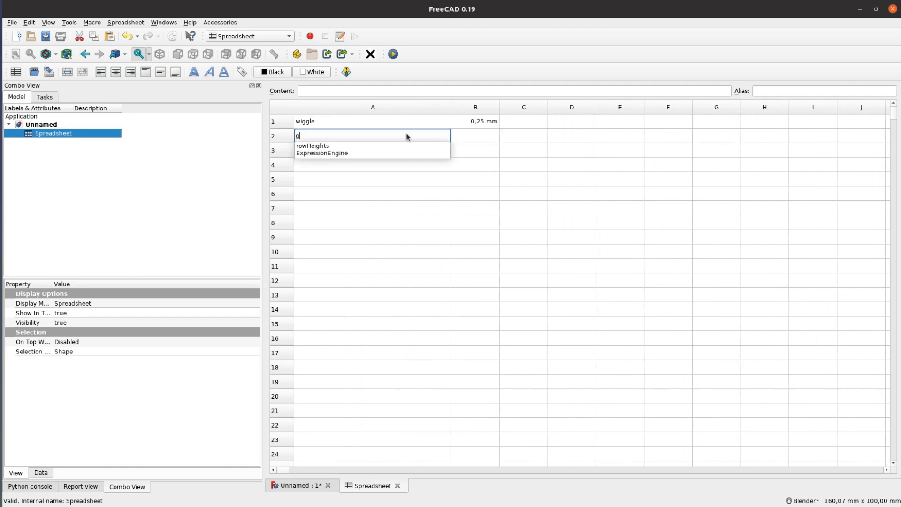
type("uidebushingdiameter")
left_click(476, 136)
type("10.8")
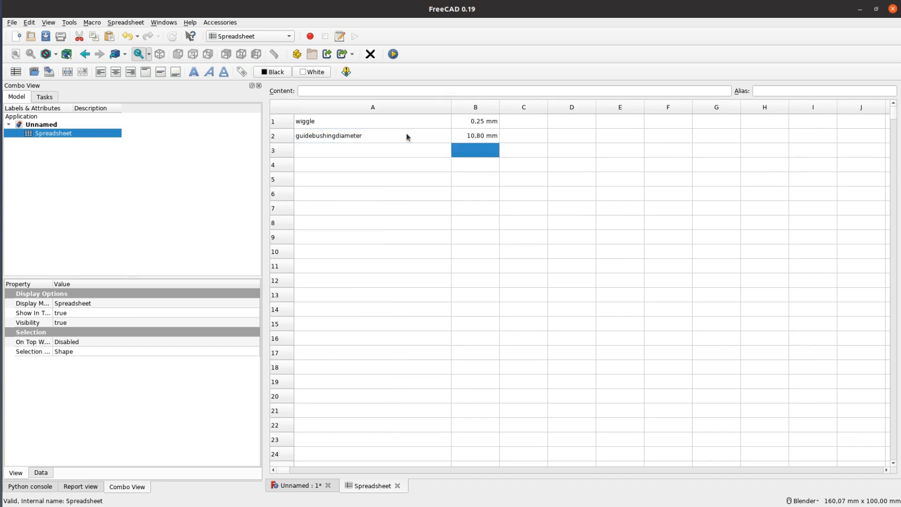
- Add guidbushing, routerbitdiameter, offset (B2-B4), distance 80 and template1_width parameter rows
type("guidbushingheight")
type("4")
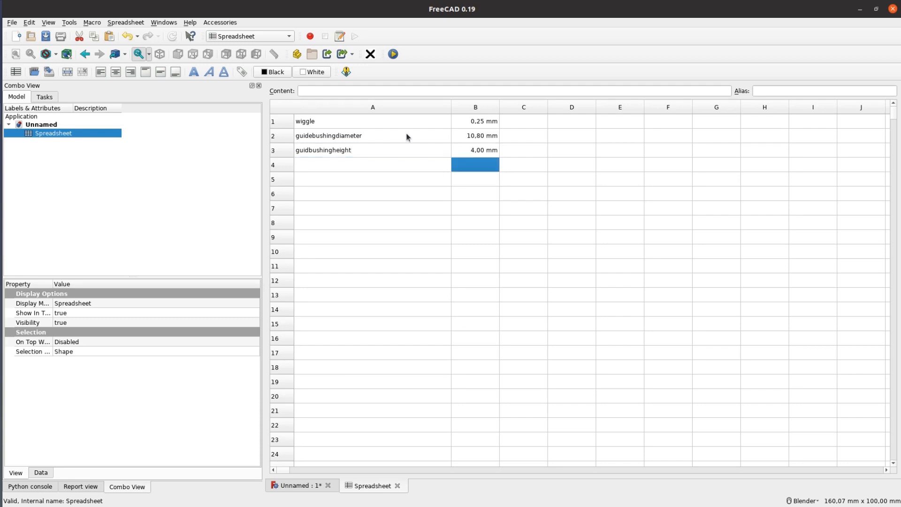
type("routerbitdiameter")
type("6")
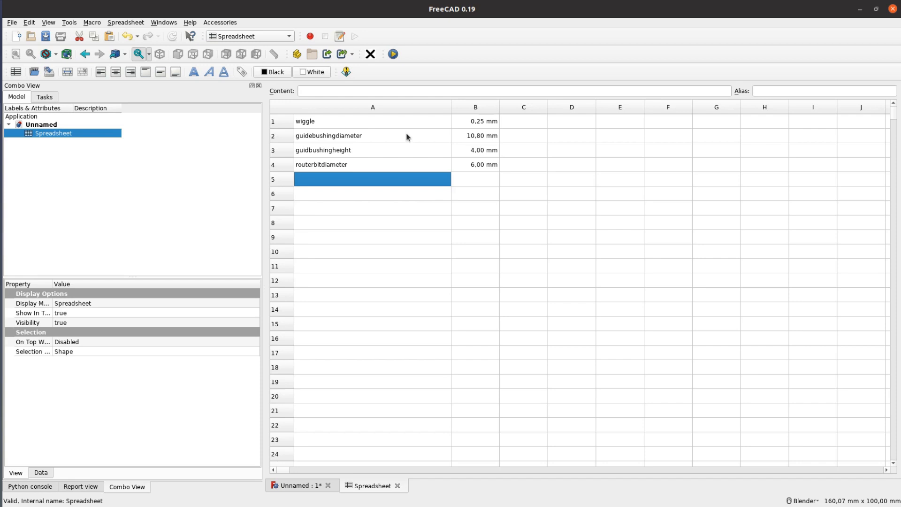
type("offset")
left_click(475, 179)
type("=(")
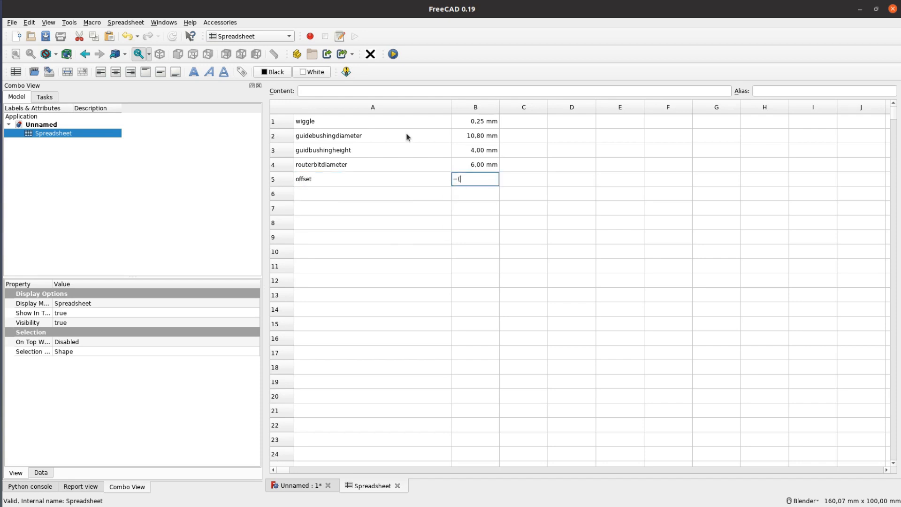
type("B2-B4)")
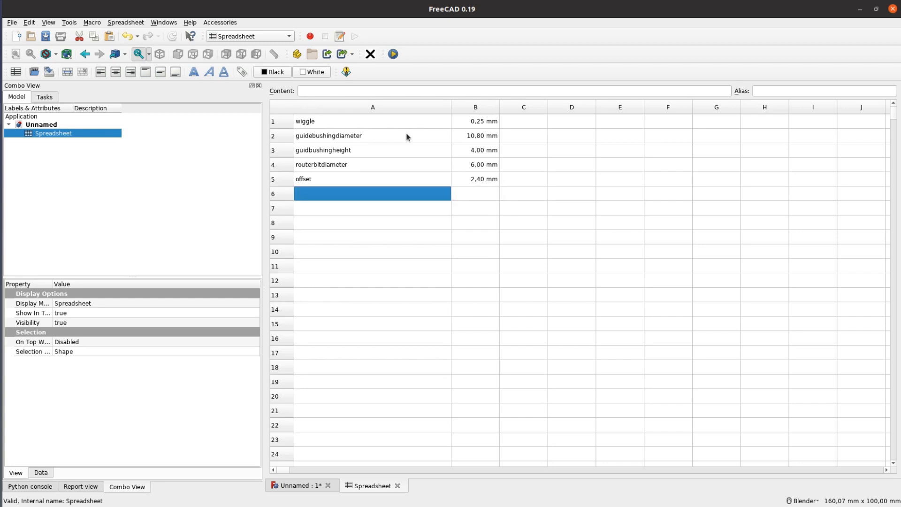
type("distance")
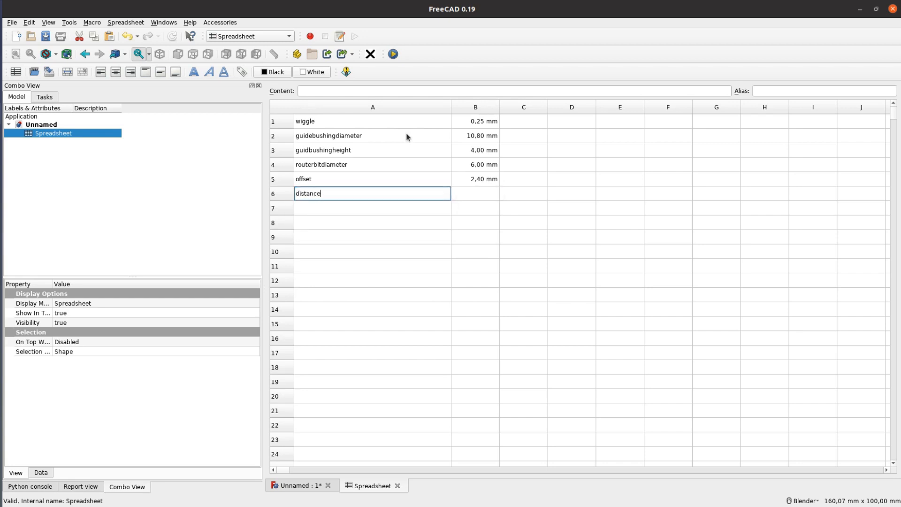
type("80,00 mm")
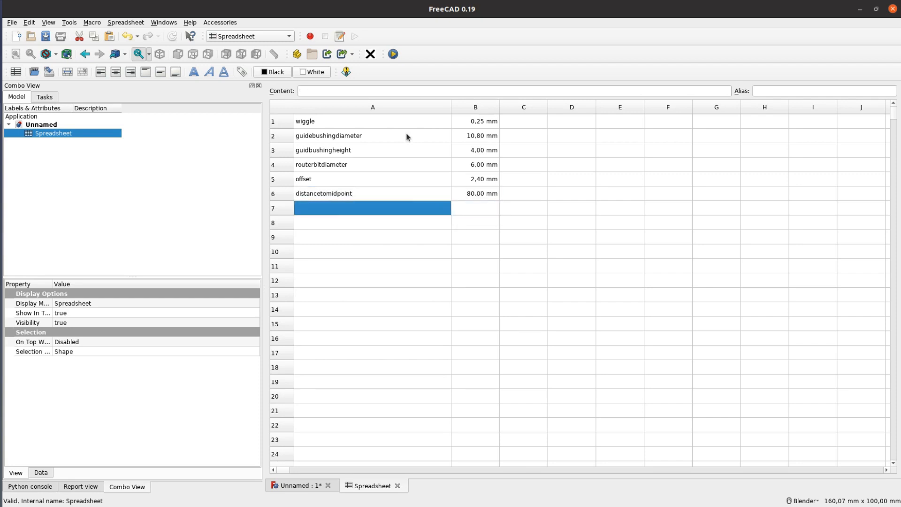
type("template1_width")
left_click(373, 251)
type("template2_width")
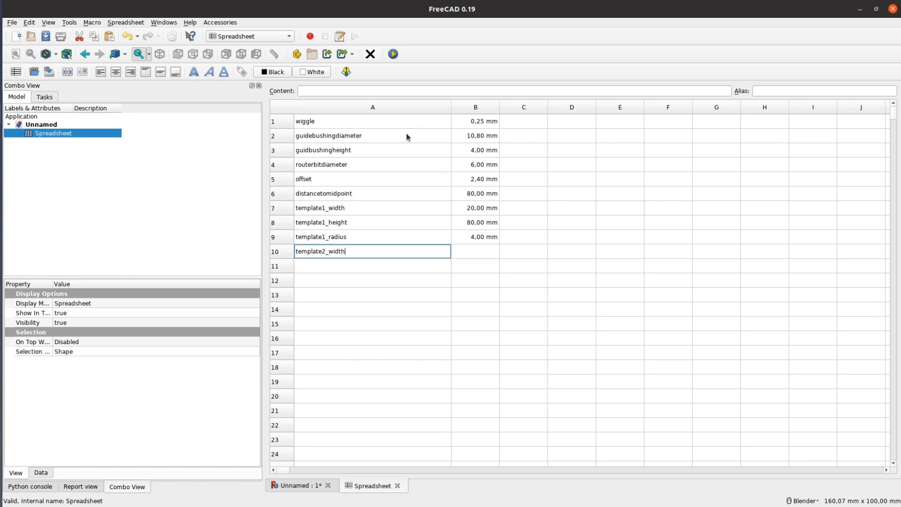
- Enter the template1 dimension value 75,5 in the spreadsheet
type("75,5")
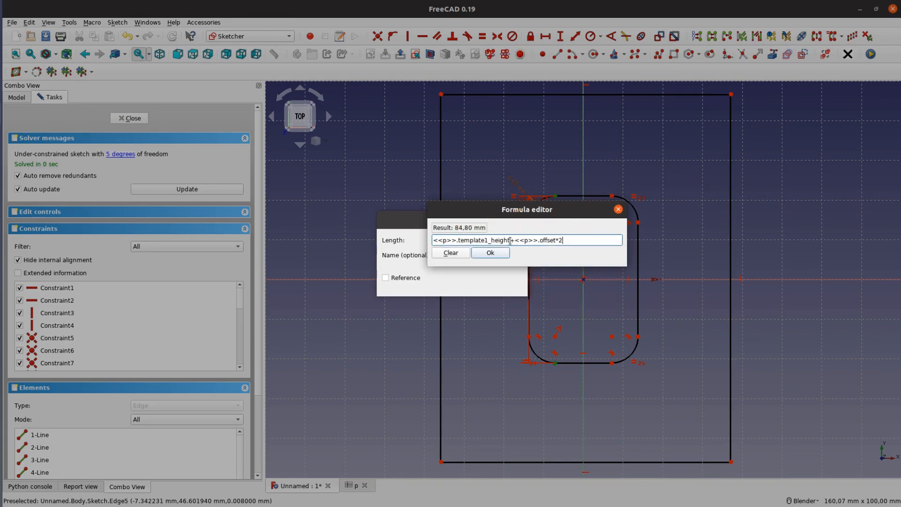
- Drive a sketch dimension with the formula <<p>>.template1_width
type("<<p>>.template1_width")
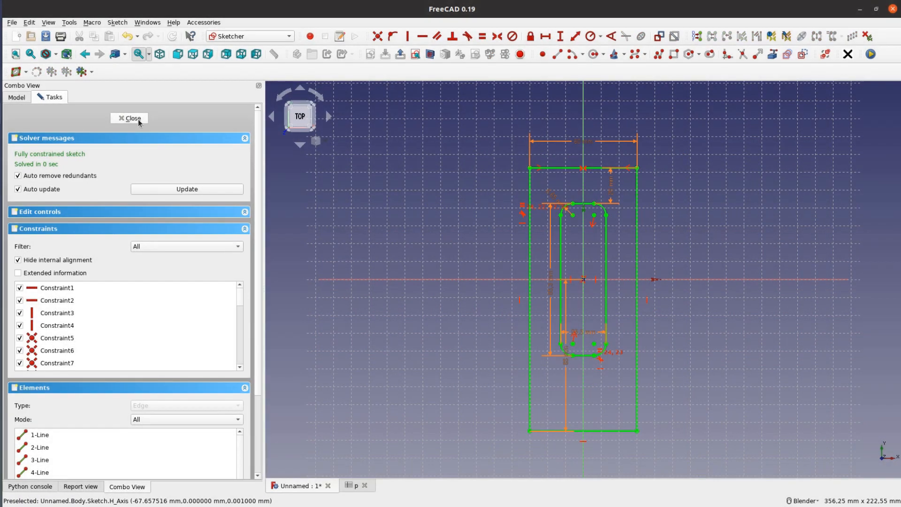
- Close the plate sketch and size the slot width with p.template1_width+2*offset
left_click(130, 118)
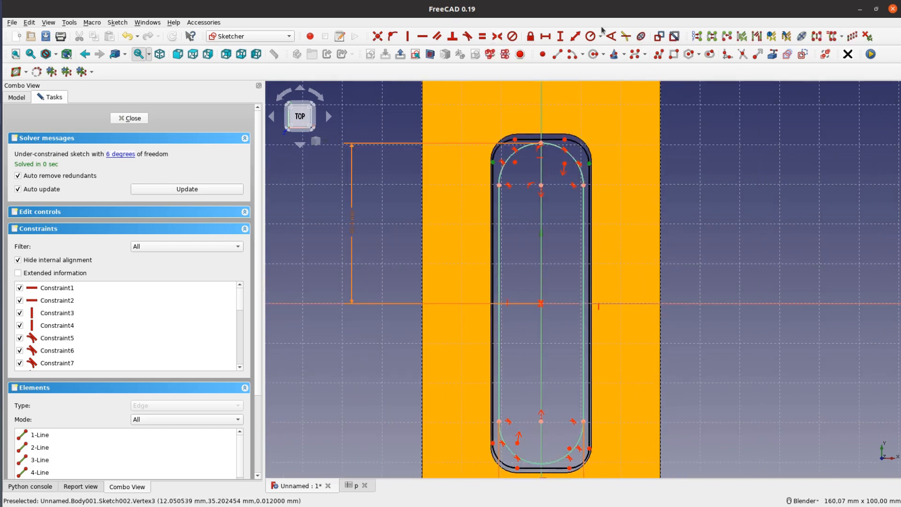
type("p.template1_width+2*offset")
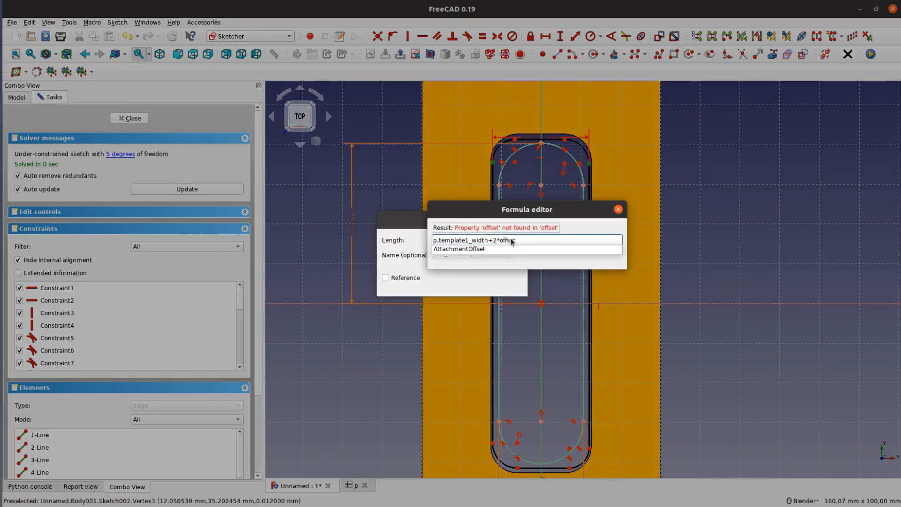
left_click(619, 208)
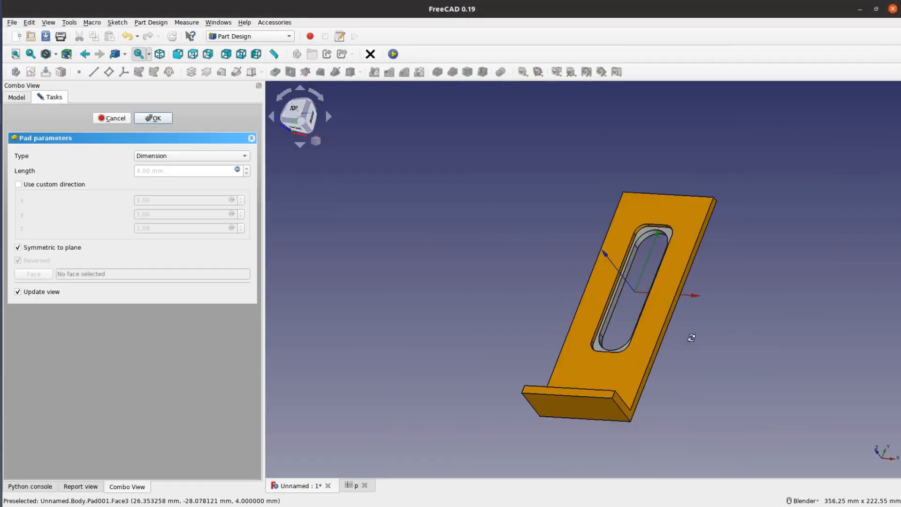
- Accept the 4 mm symmetric pad of the slot piece
left_click(153, 118)
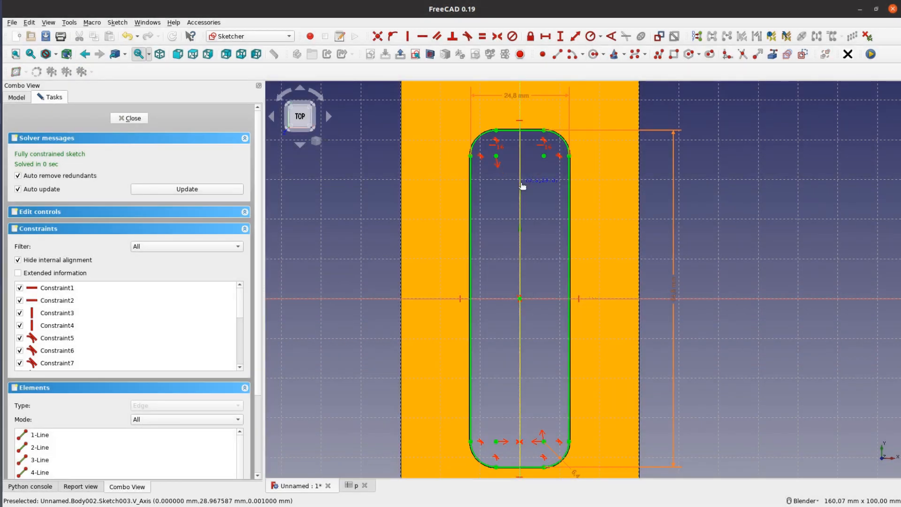
- Pad the insert using the spreadsheet parameter guidbushingheight as its length
type("p.te")
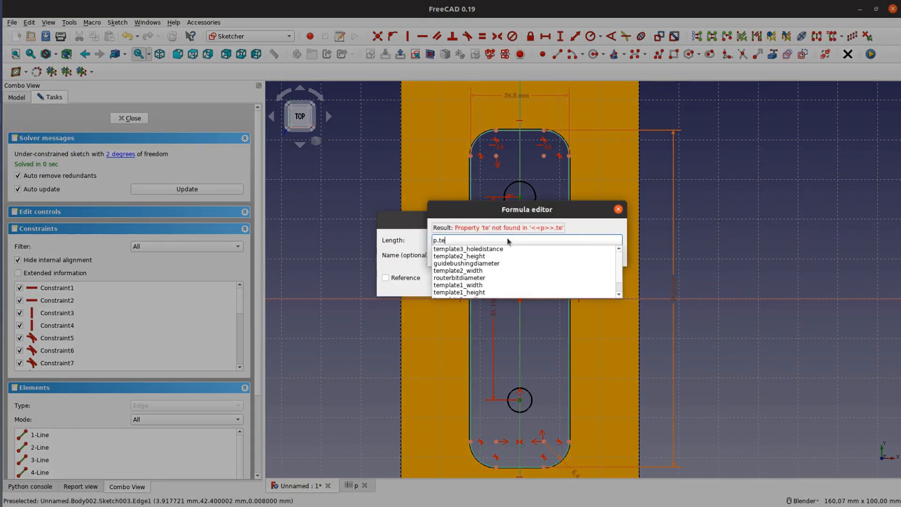
left_click(466, 263)
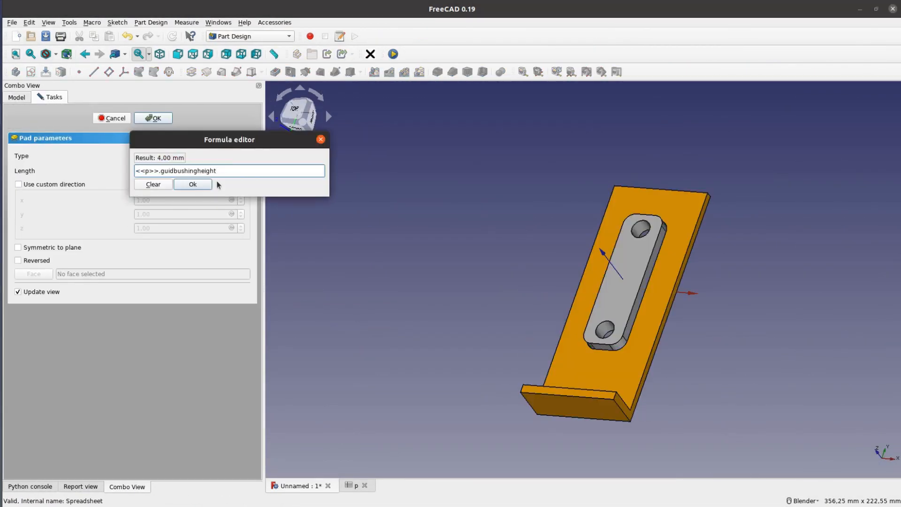
left_click(192, 184)
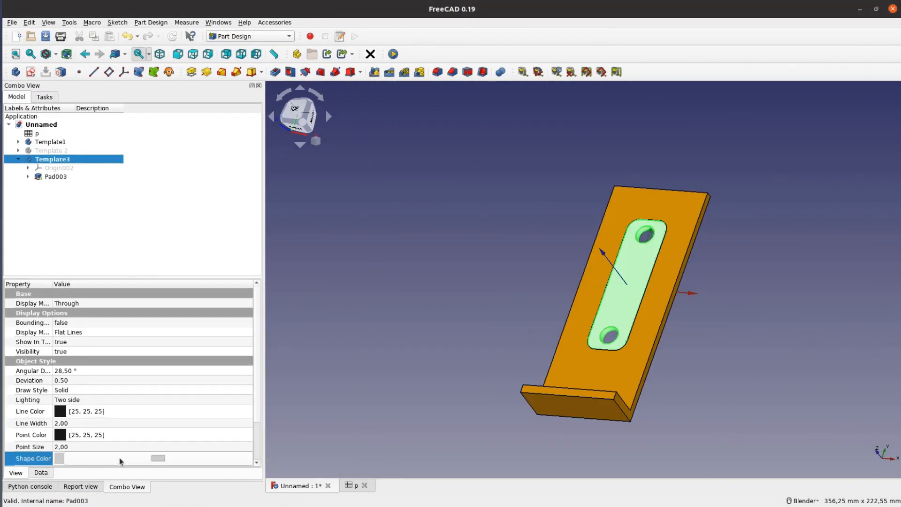
- Set the insert's Shape Color to red (#ff0000)
left_click(158, 458)
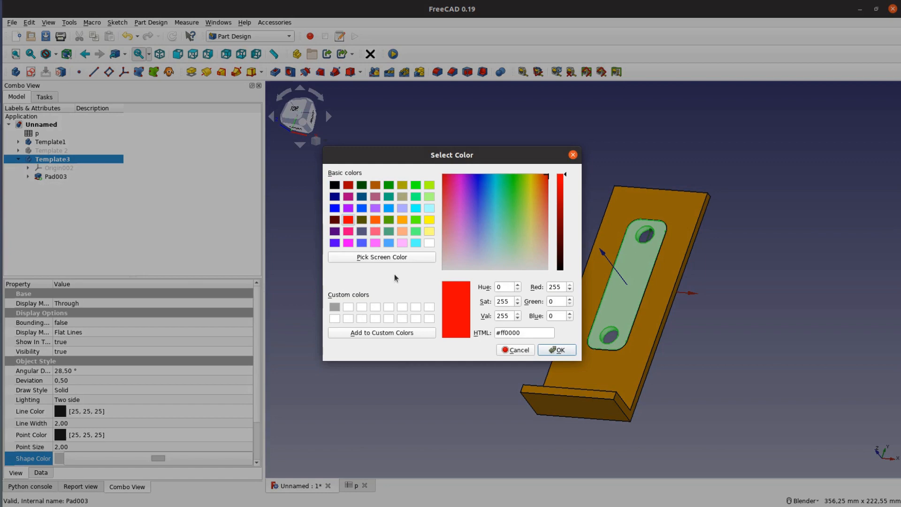
left_click(555, 349)
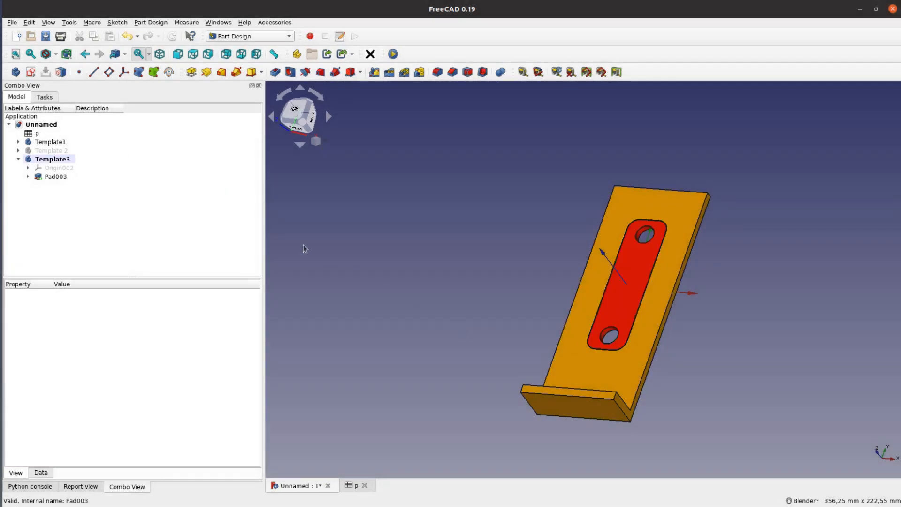